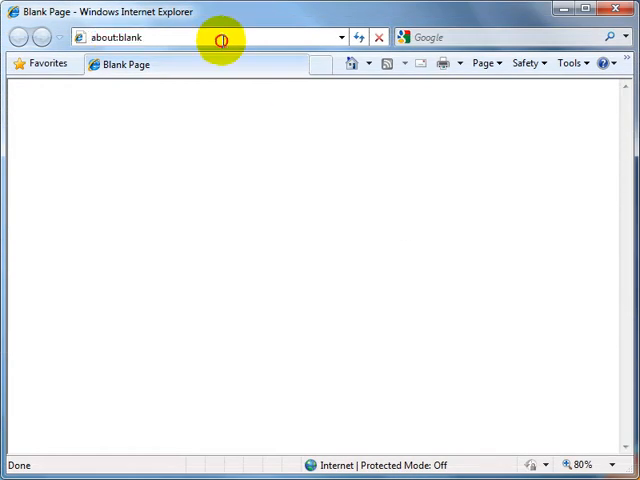
text(abo)
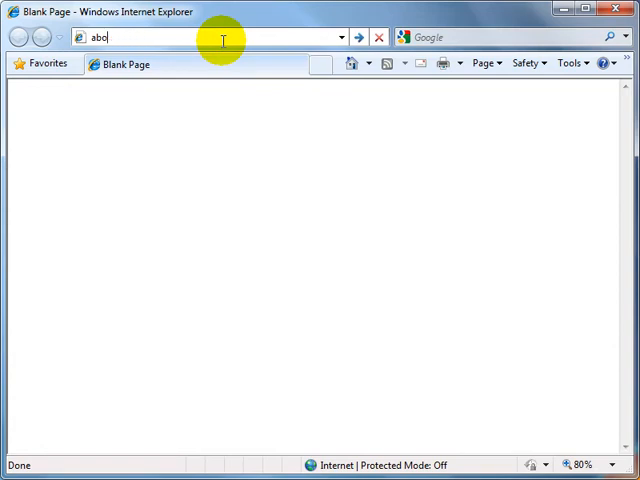
key(ctrl+a)
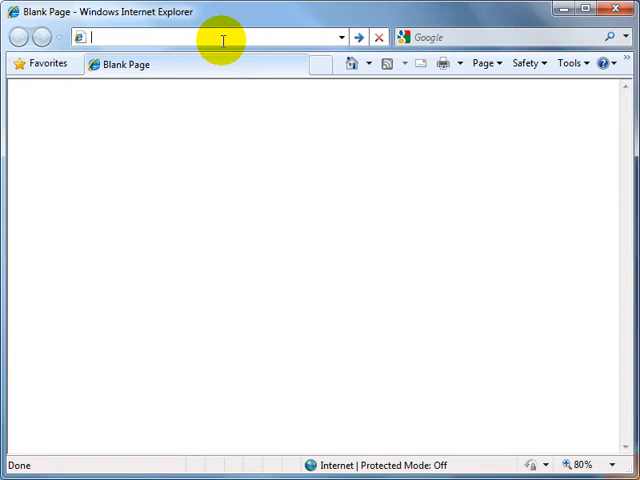
text(www)
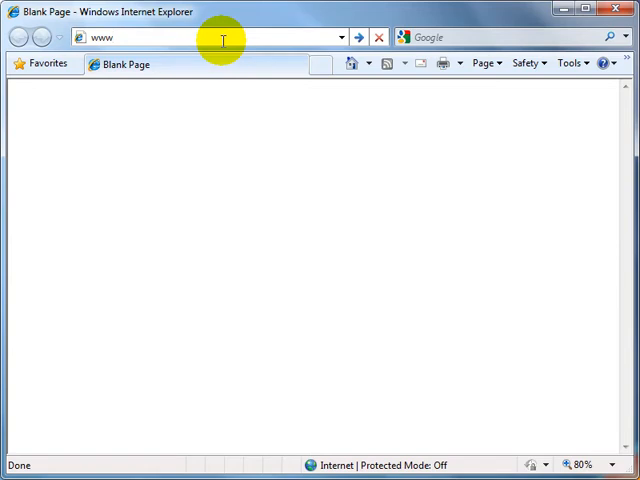
text(.fore)
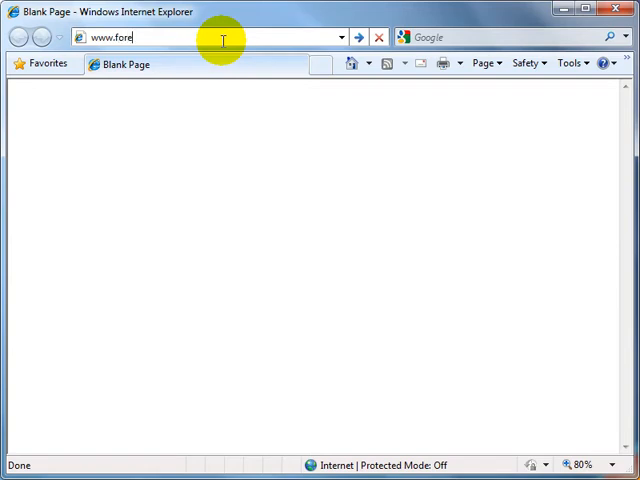
text(xtester.com/)
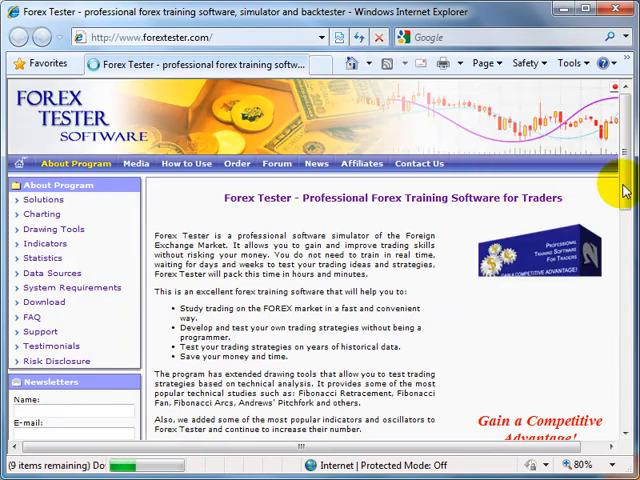
scroll(down, 3)
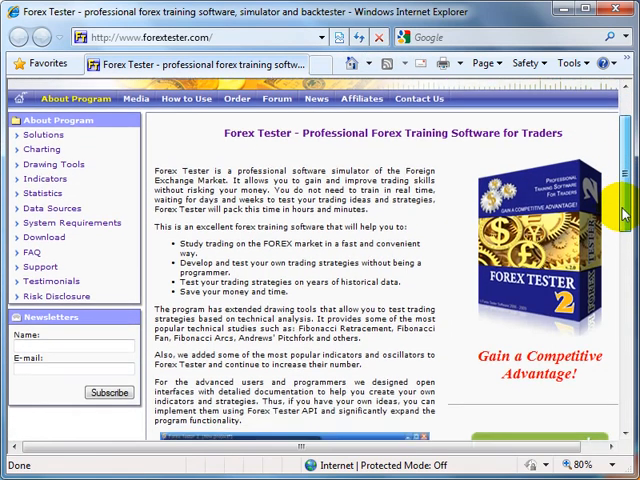
scroll(down, 3)
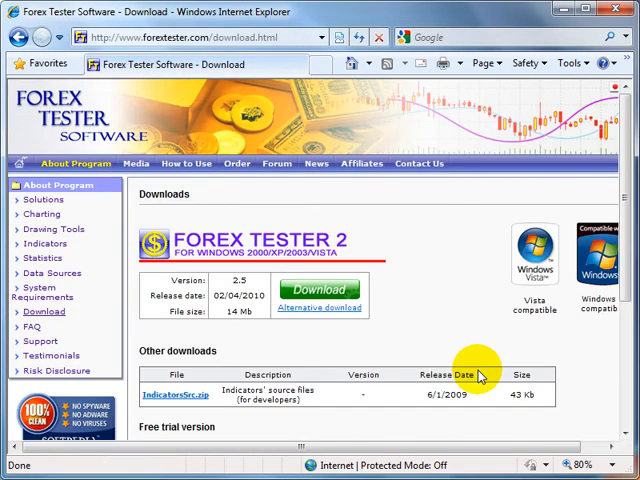
mouse_move(400, 315)
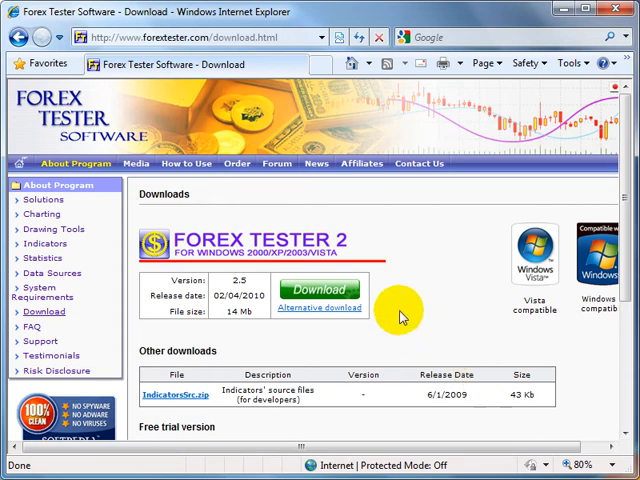
mouse_move(357, 298)
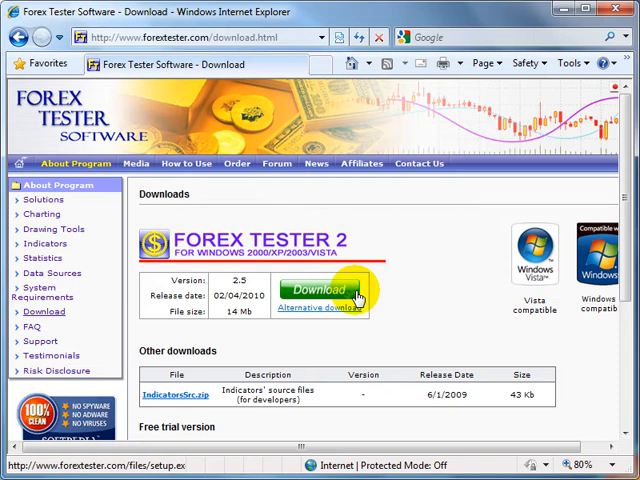
Download the Forex Tester 2 installer from the Downloads page
click(320, 293)
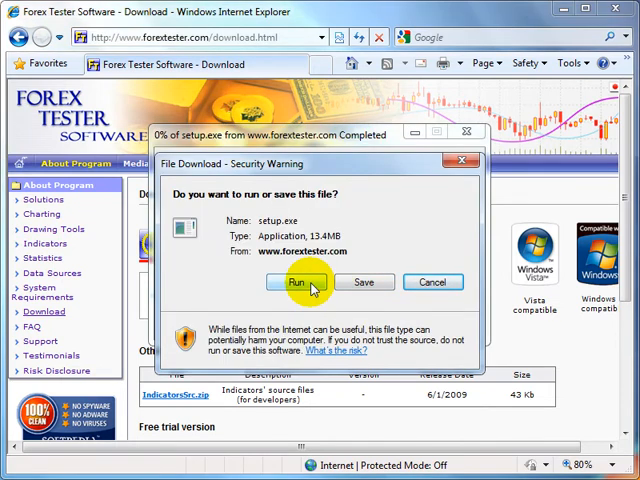
Run setup.exe and allow it past the unverified-publisher security warning
click(294, 282)
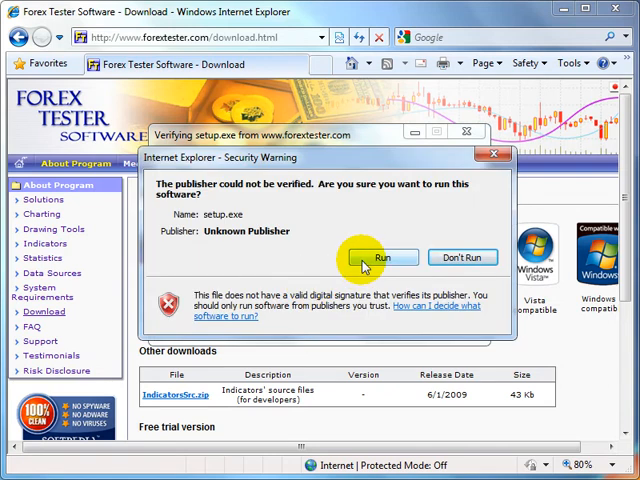
click(385, 257)
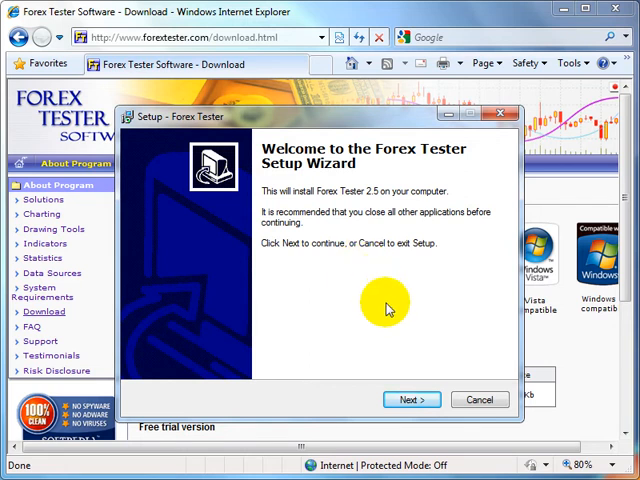
Pass the welcome page and keep C:\ForexTester2 as the destination folder
click(403, 400)
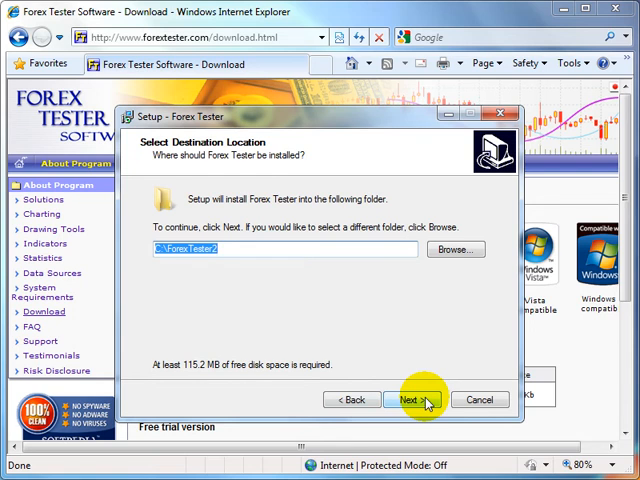
click(415, 399)
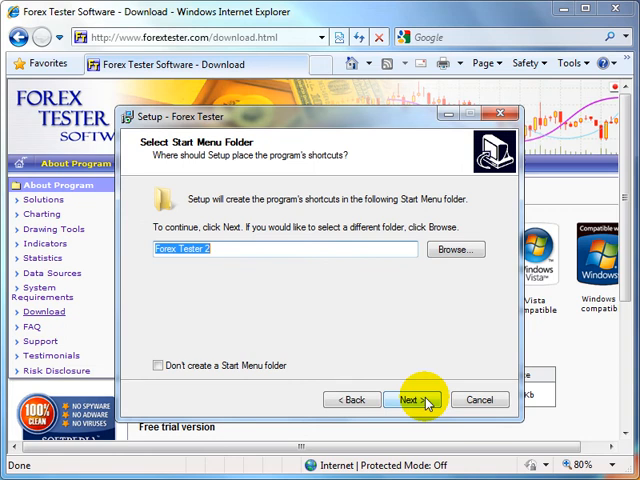
Keep the 'Forex Tester 2' Start Menu folder and choose to create a desktop icon
click(413, 400)
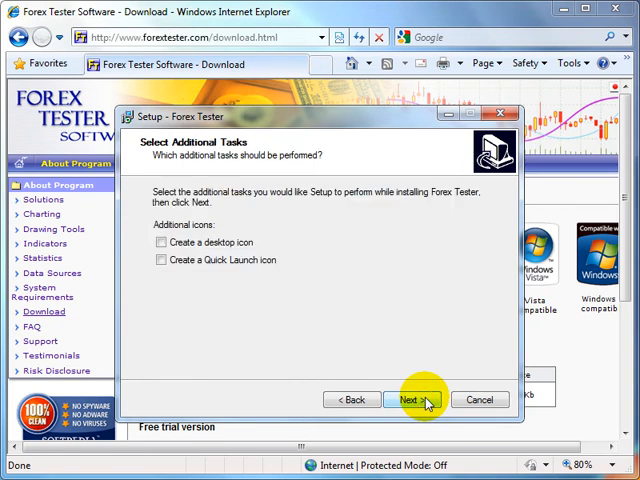
click(160, 242)
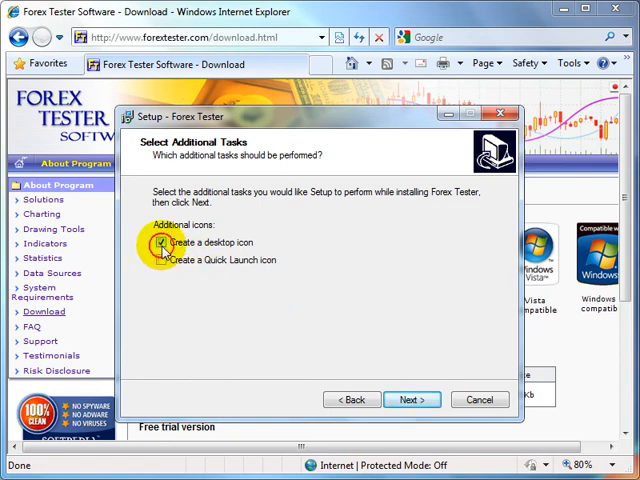
mouse_move(213, 291)
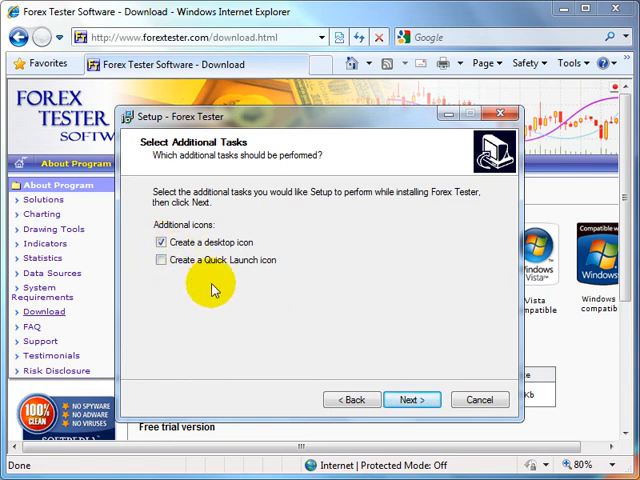
click(410, 402)
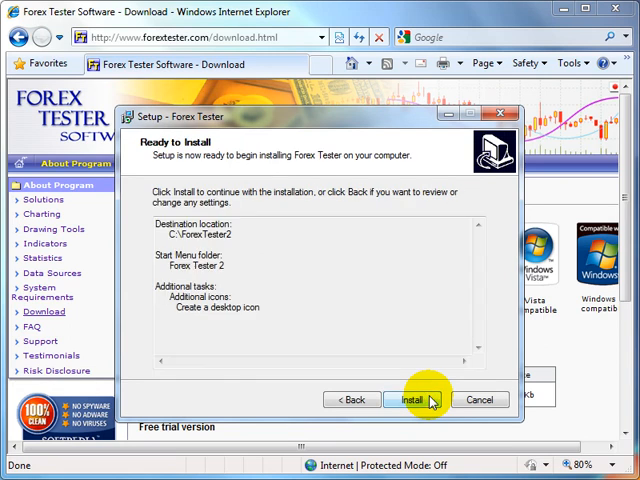
Start the installation from the Ready to Install page
click(433, 400)
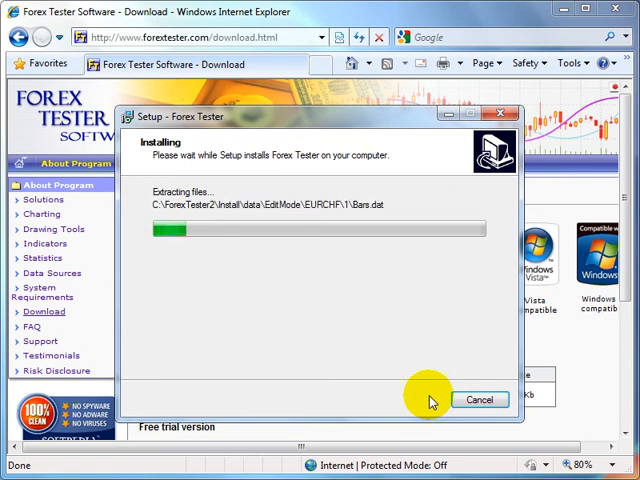